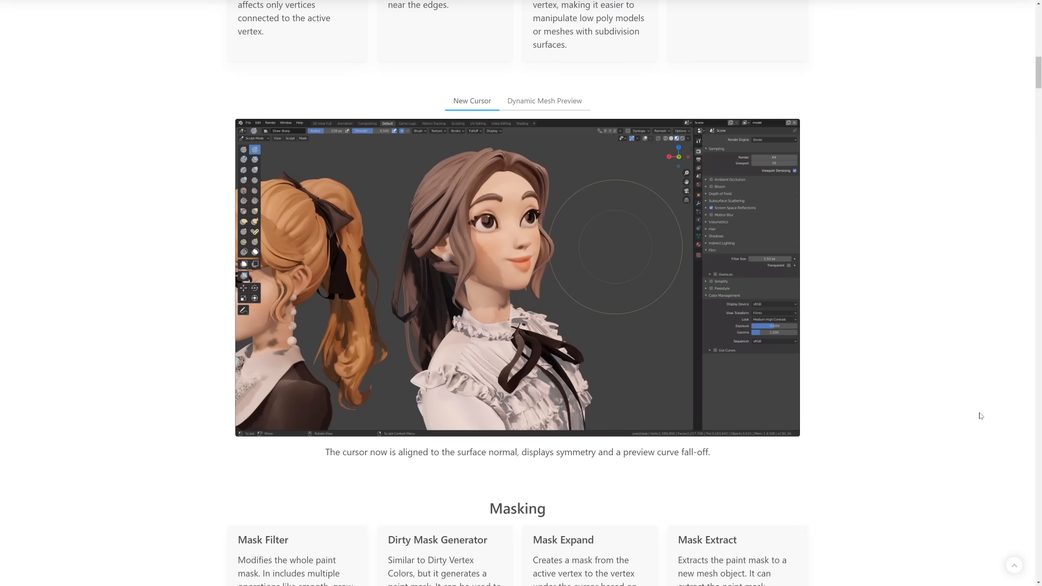
# Step: Scroll the Blender 2.81 release notes to the New Cursor sculpting demo
pyautogui.scroll(-3)
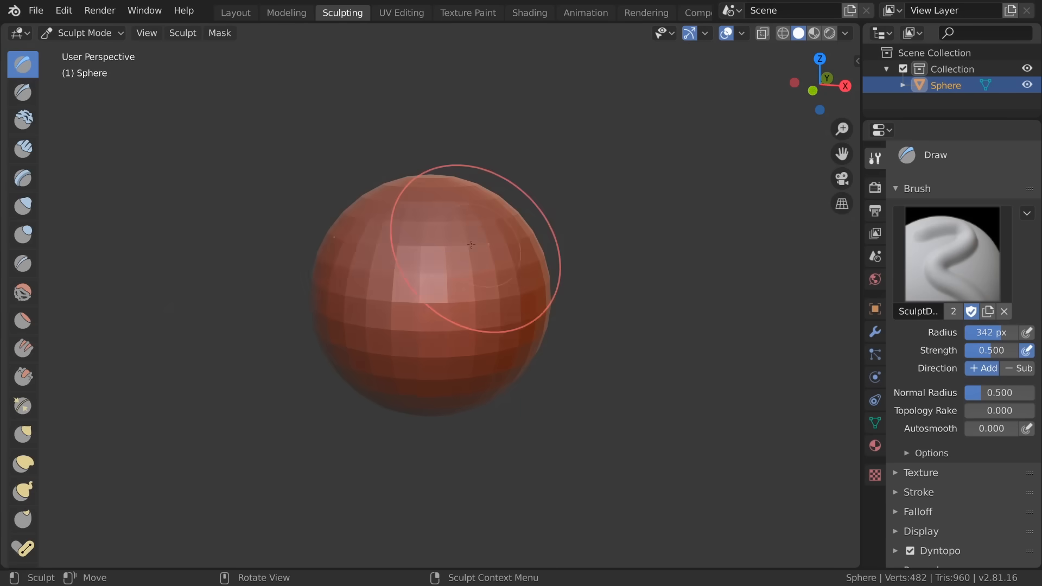
# Step: Draw-brush three strokes on the sphere, raising bulges and swelling out its right side
pyautogui.moveTo(471, 244); pyautogui.dragTo(539, 296)
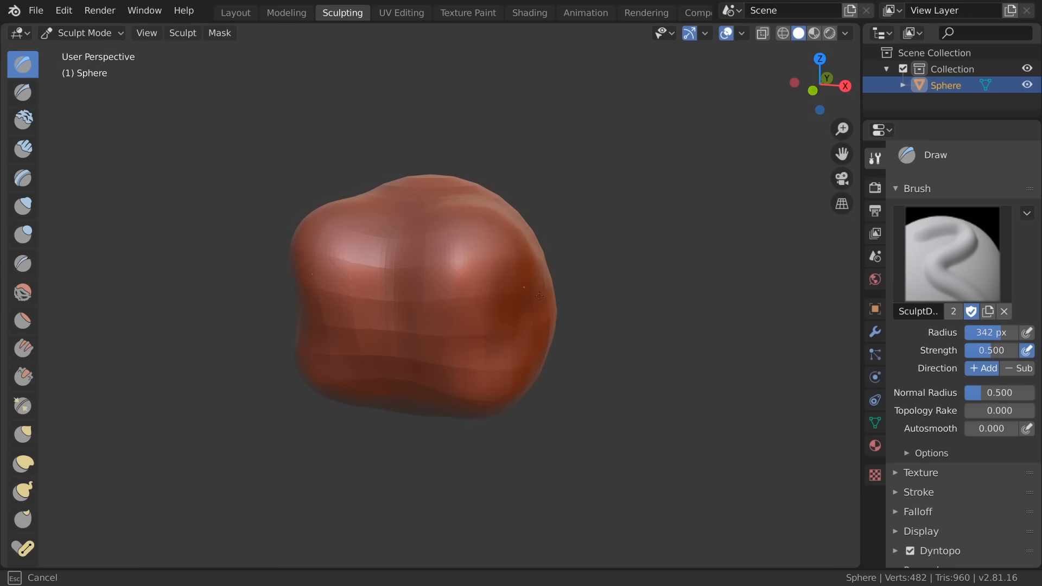
pyautogui.click(432, 273)
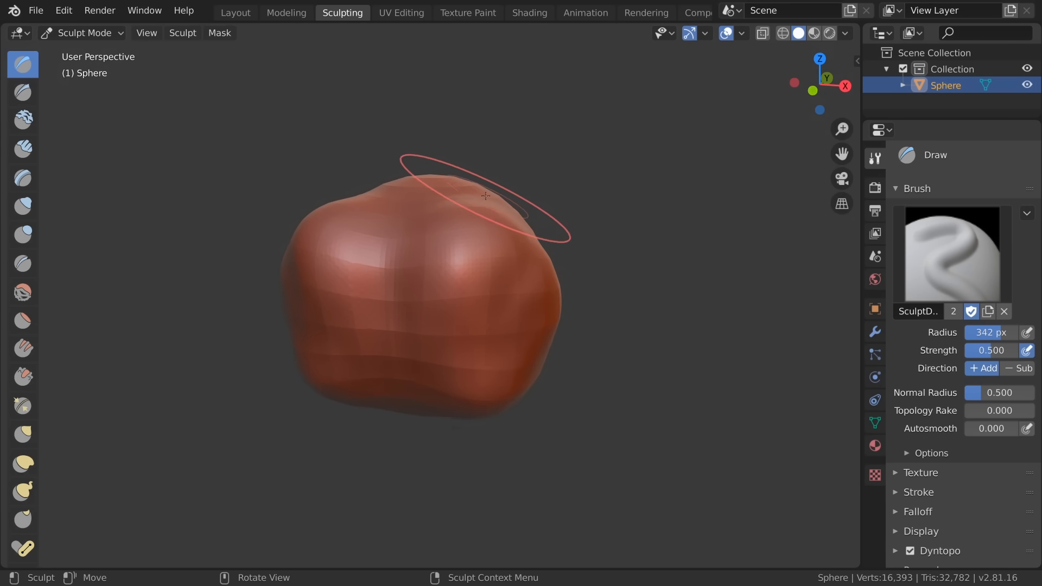
pyautogui.moveTo(485, 196); pyautogui.dragTo(554, 343)
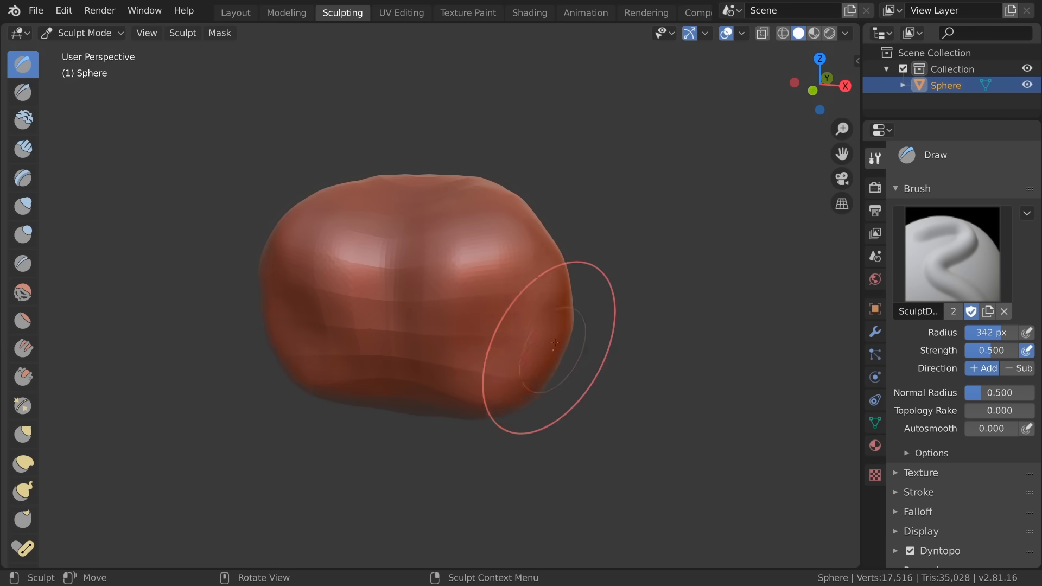